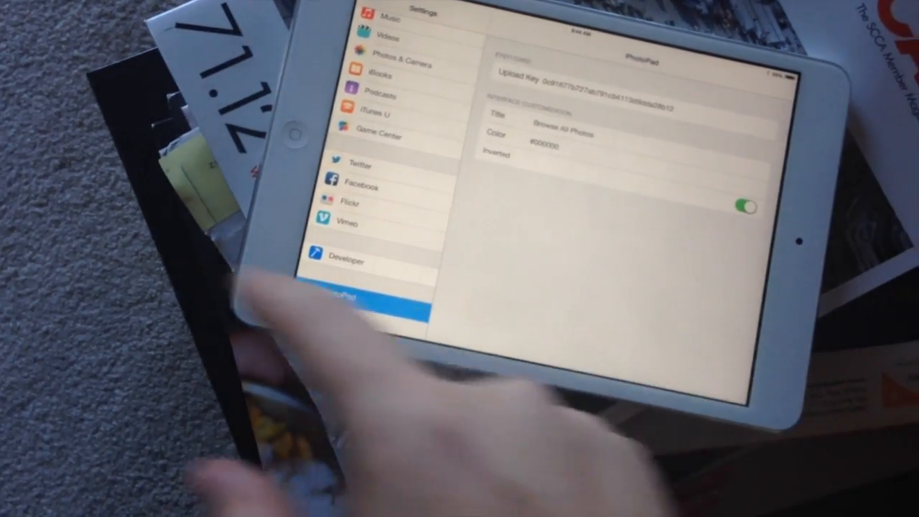
Step: Bring up PhotoPad's entry in Settings showing its upload key and Browse All Photos album title
click(568, 129)
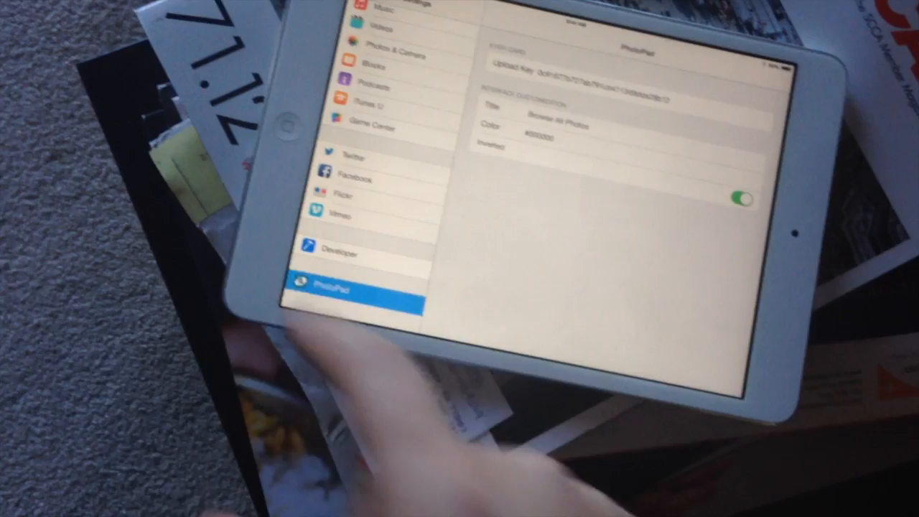
click(286, 127)
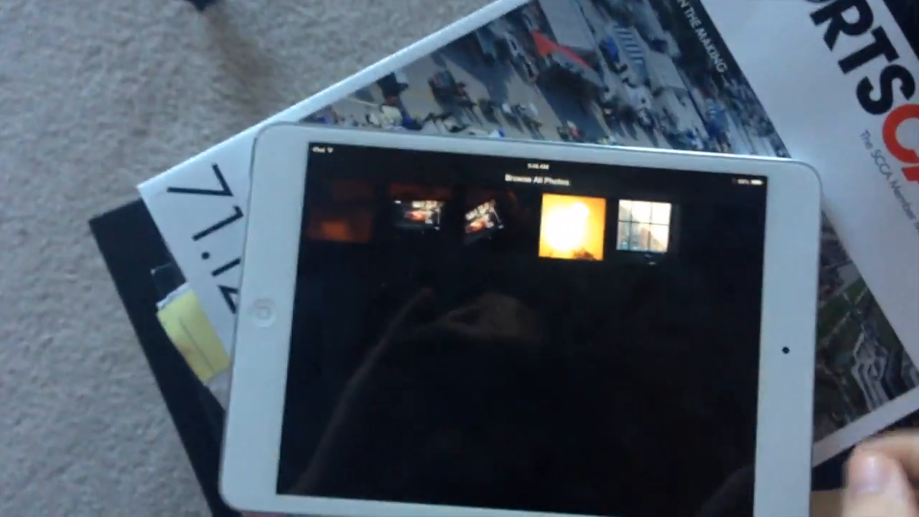
Step: View the window photo full size and start sharing it by Mail
click(647, 229)
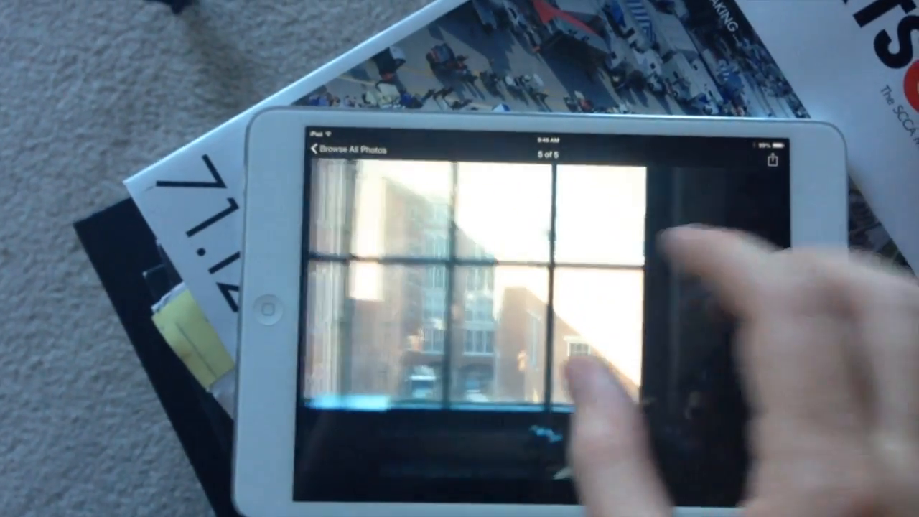
click(773, 158)
text(albe)
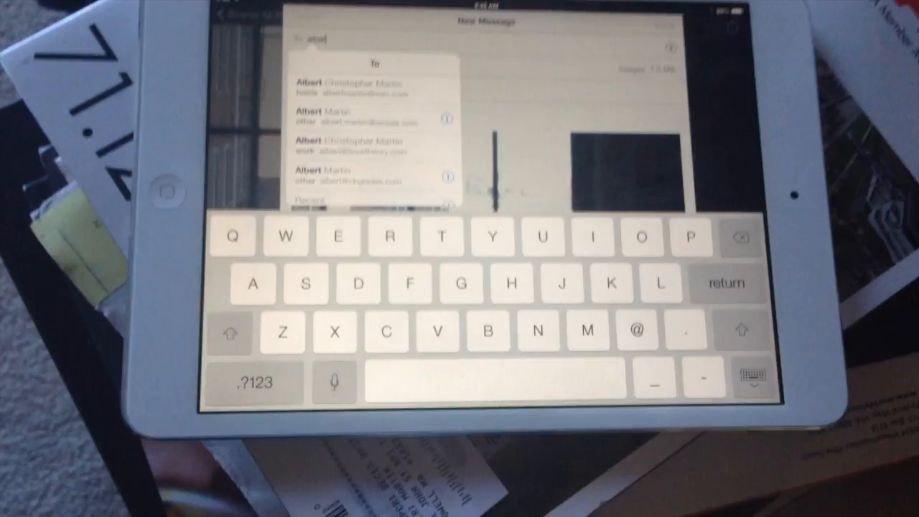
Step: Address the photo email to the suggested contact and send it despite the empty subject
click(350, 86)
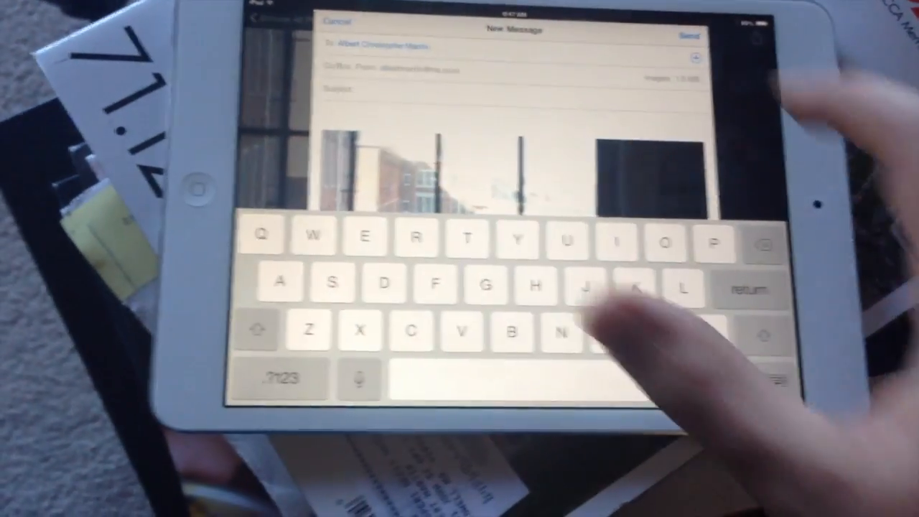
click(688, 34)
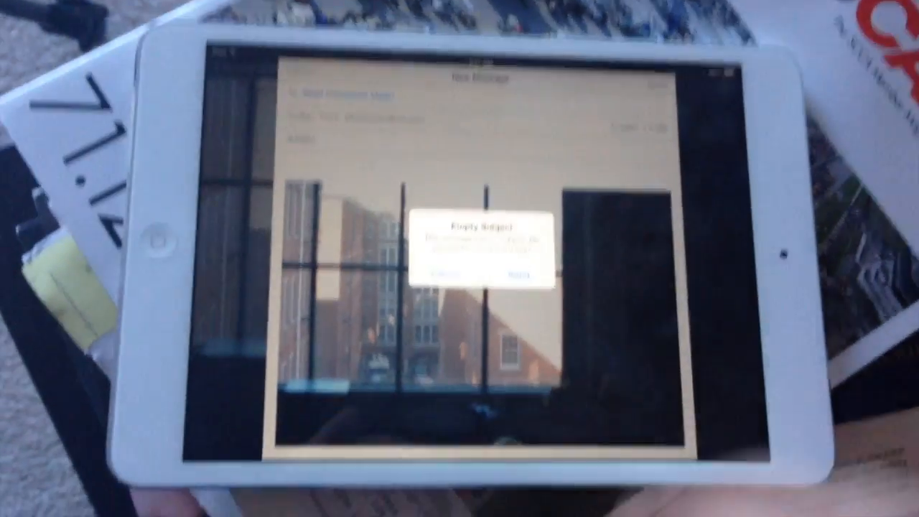